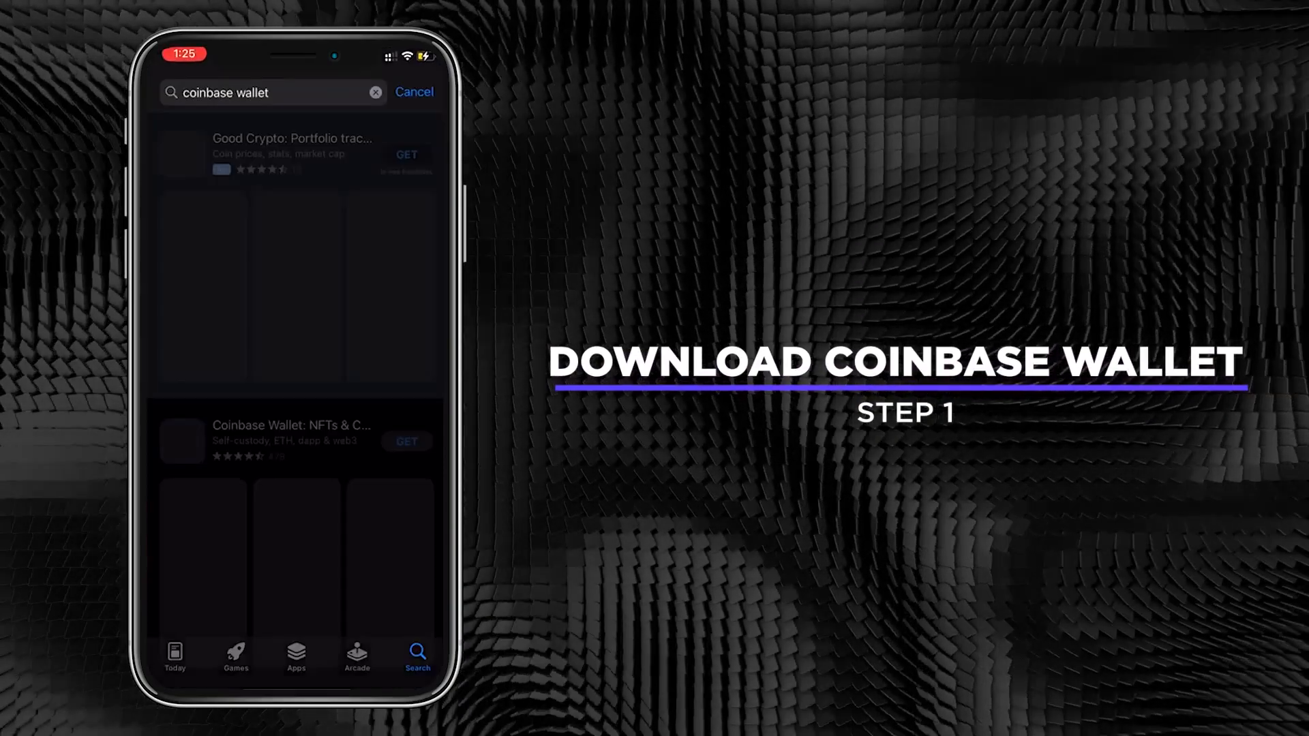
- Download Coinbase Wallet from the App Store search results and launch it
click(289, 440)
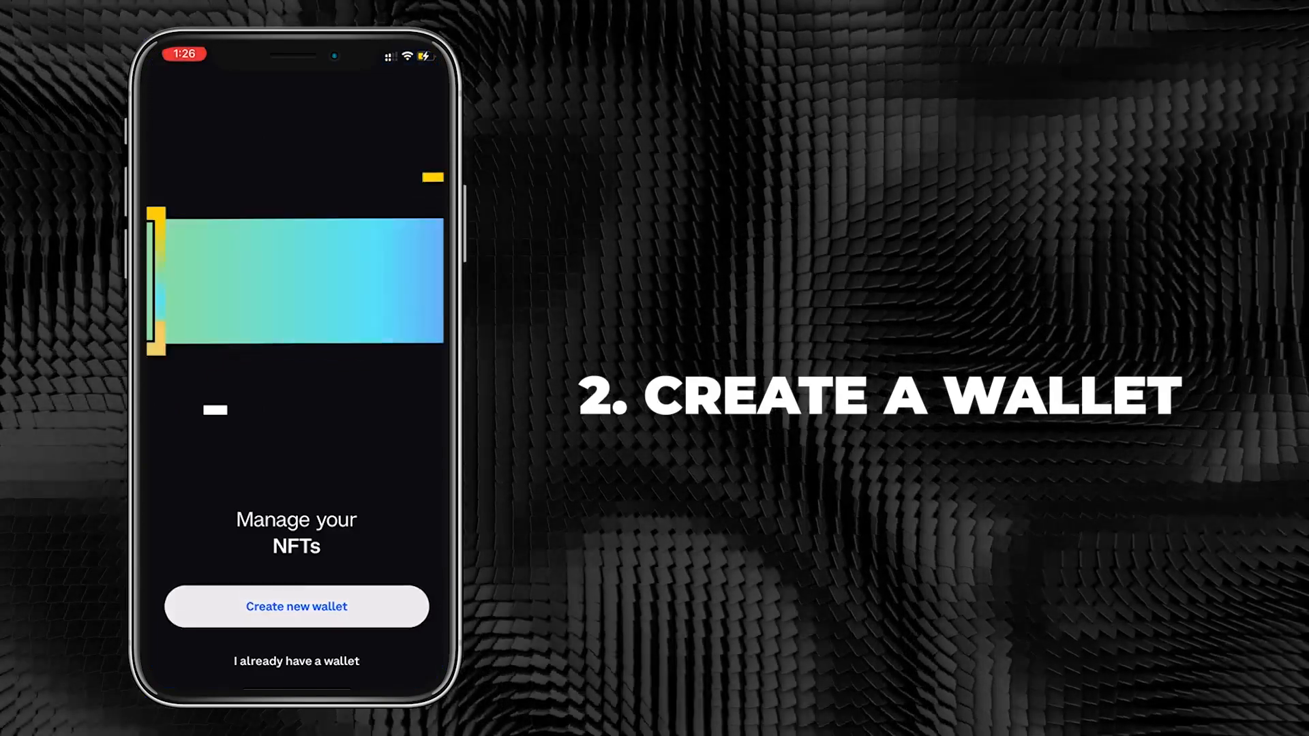
- Create a new wallet with username starting 'pe', submit it and back up the recovery phrase
click(296, 605)
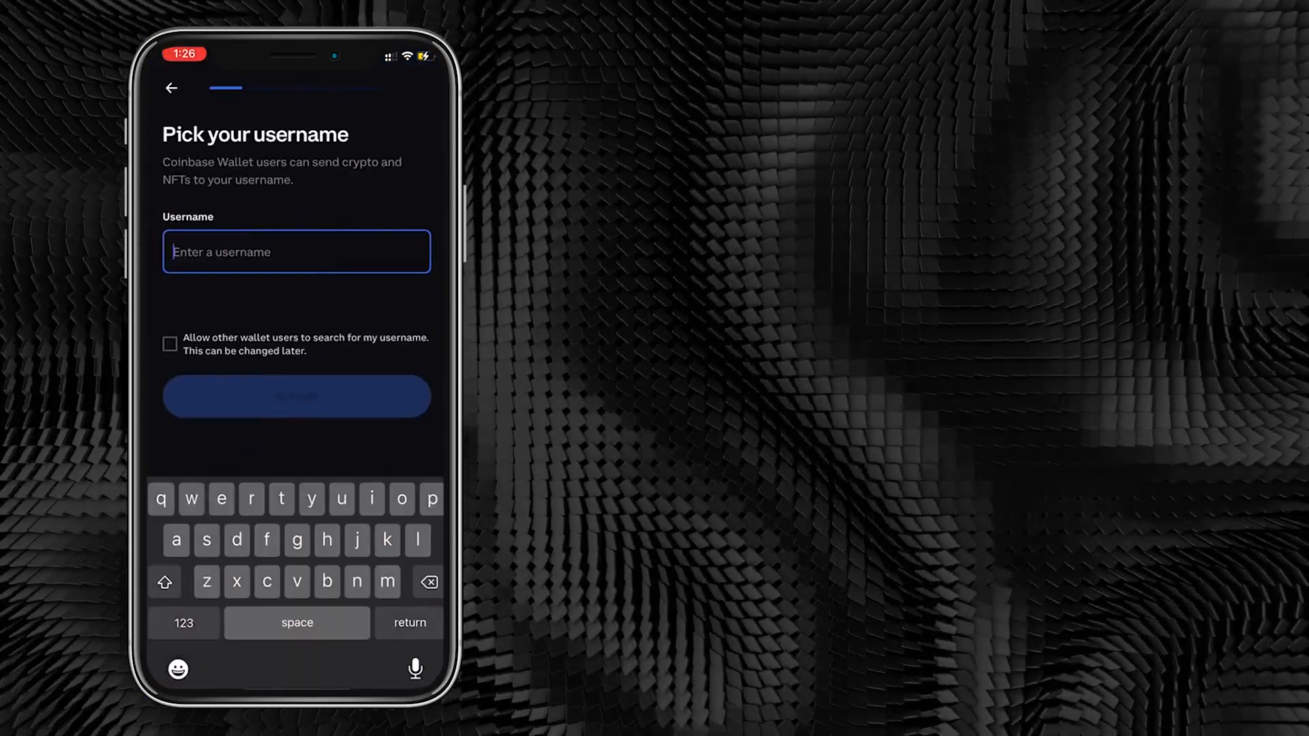
text(petelazu)
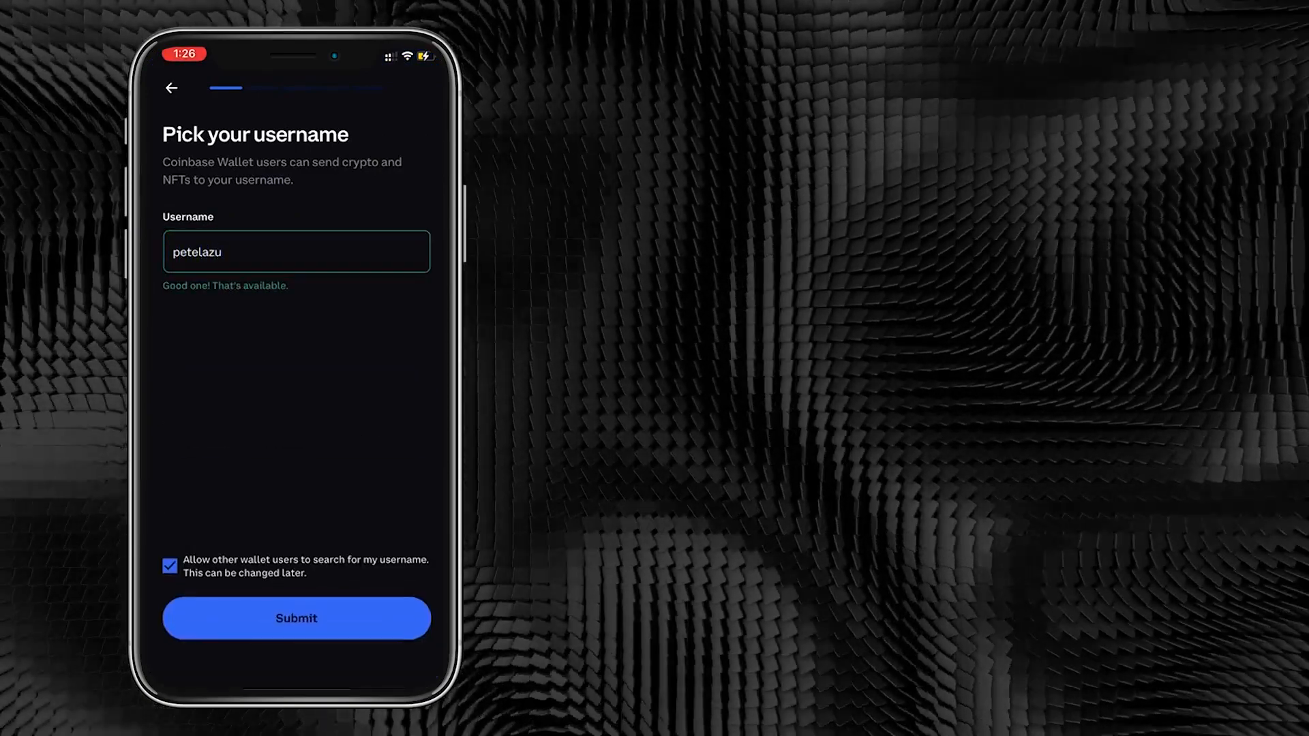
click(296, 618)
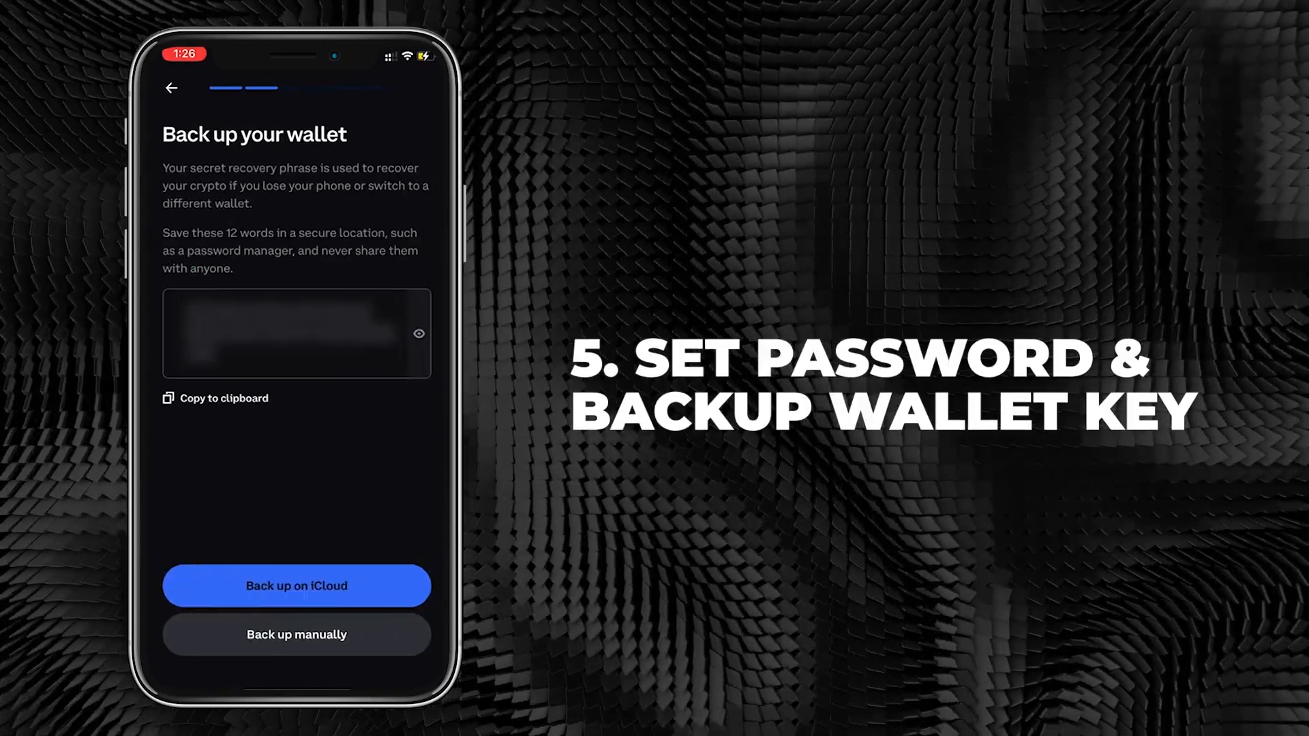
click(222, 398)
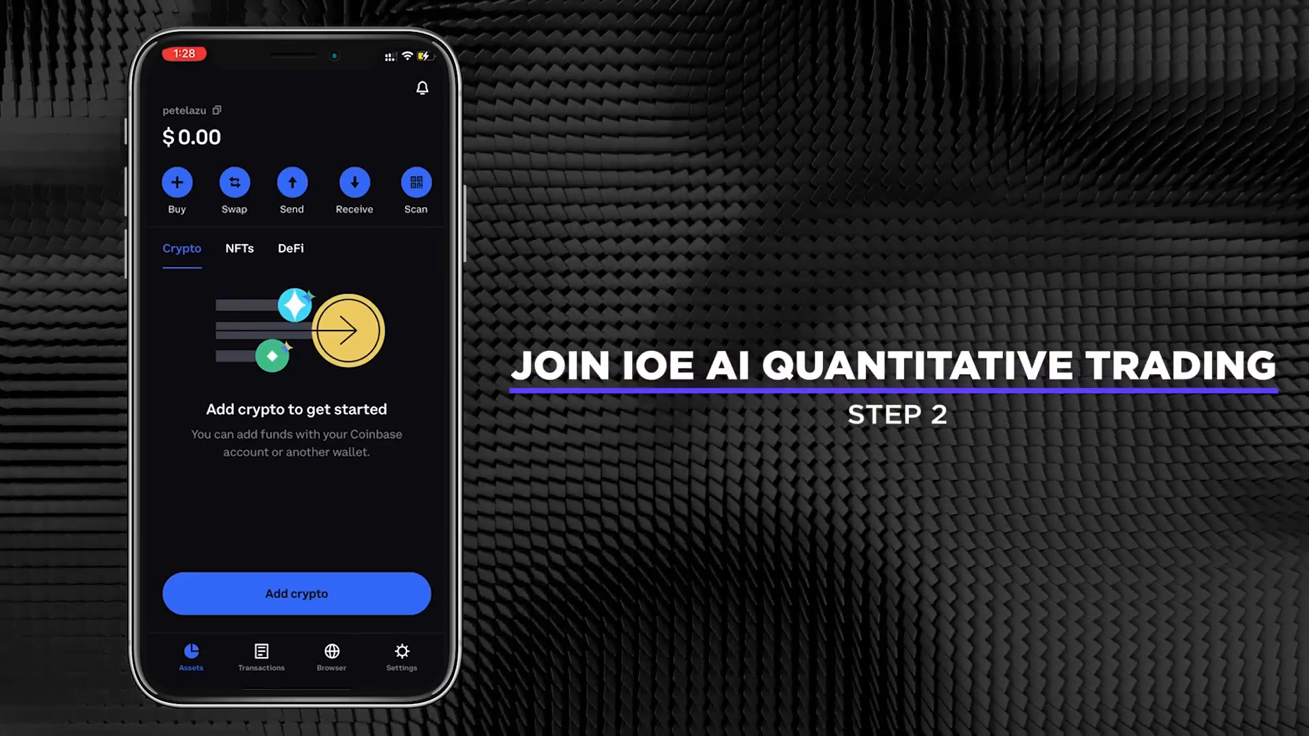
- Load ioealex.com in the wallet's built-in dapp browser
click(329, 657)
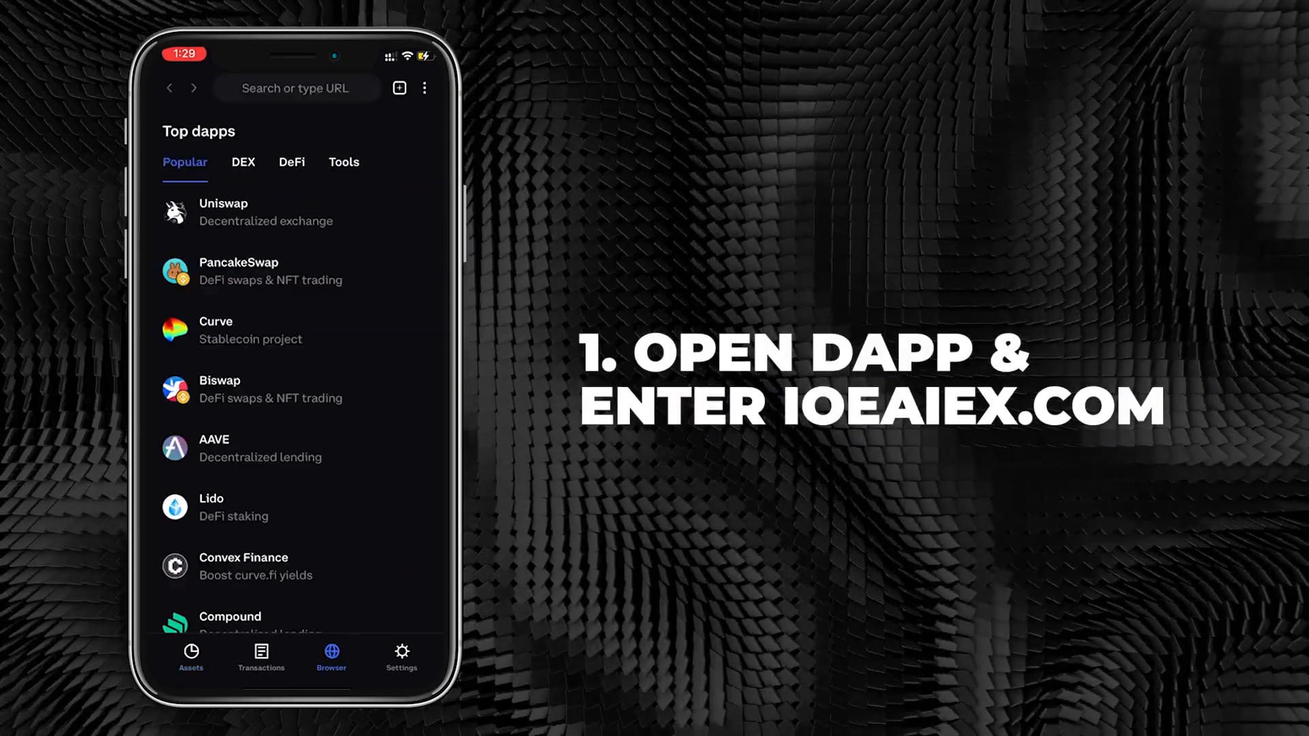
text(ioeaiex.com)
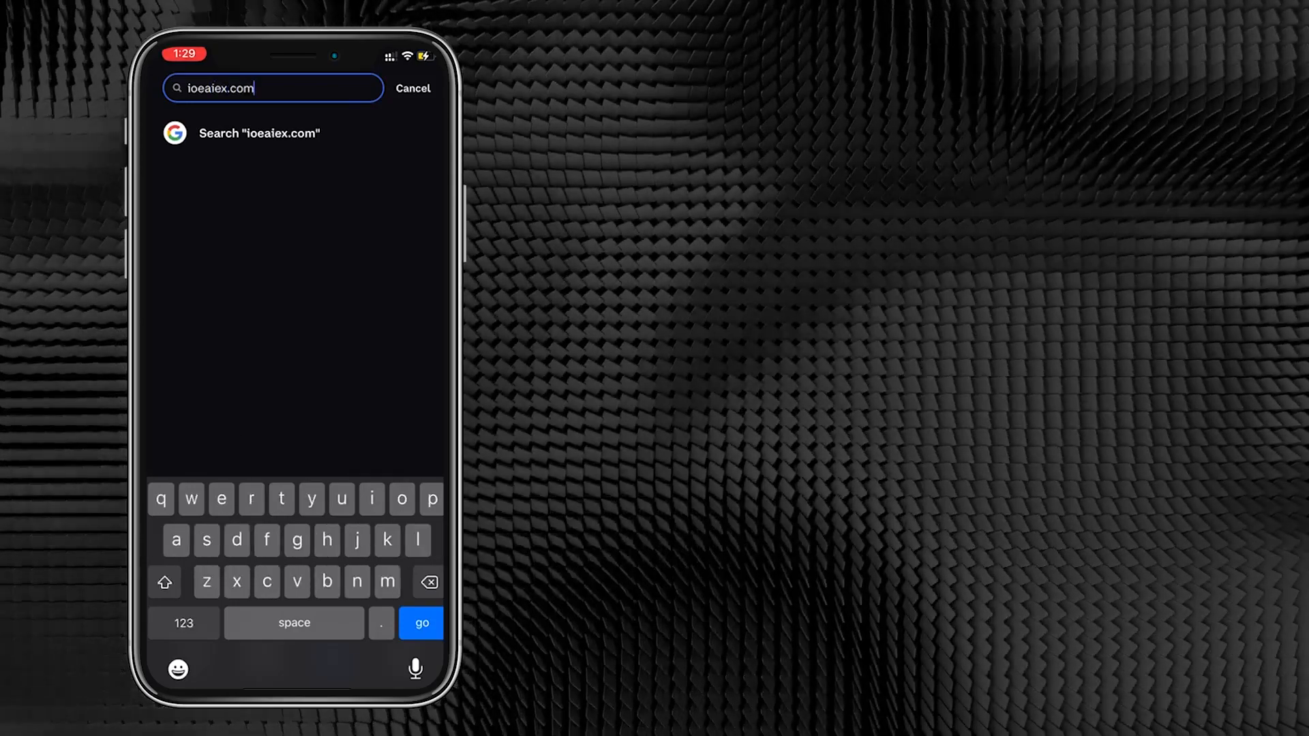
click(422, 623)
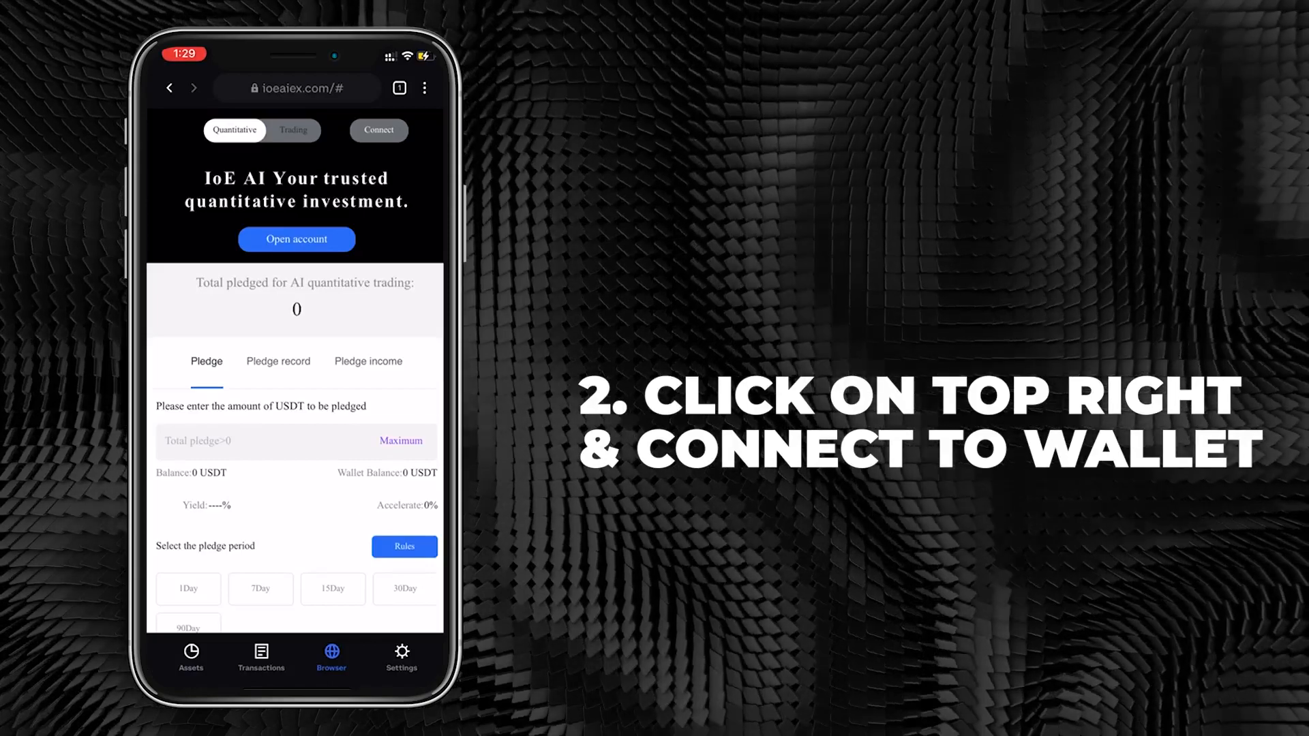
- Connect the wallet to IoE AI and focus the USDT pledge amount field
click(377, 131)
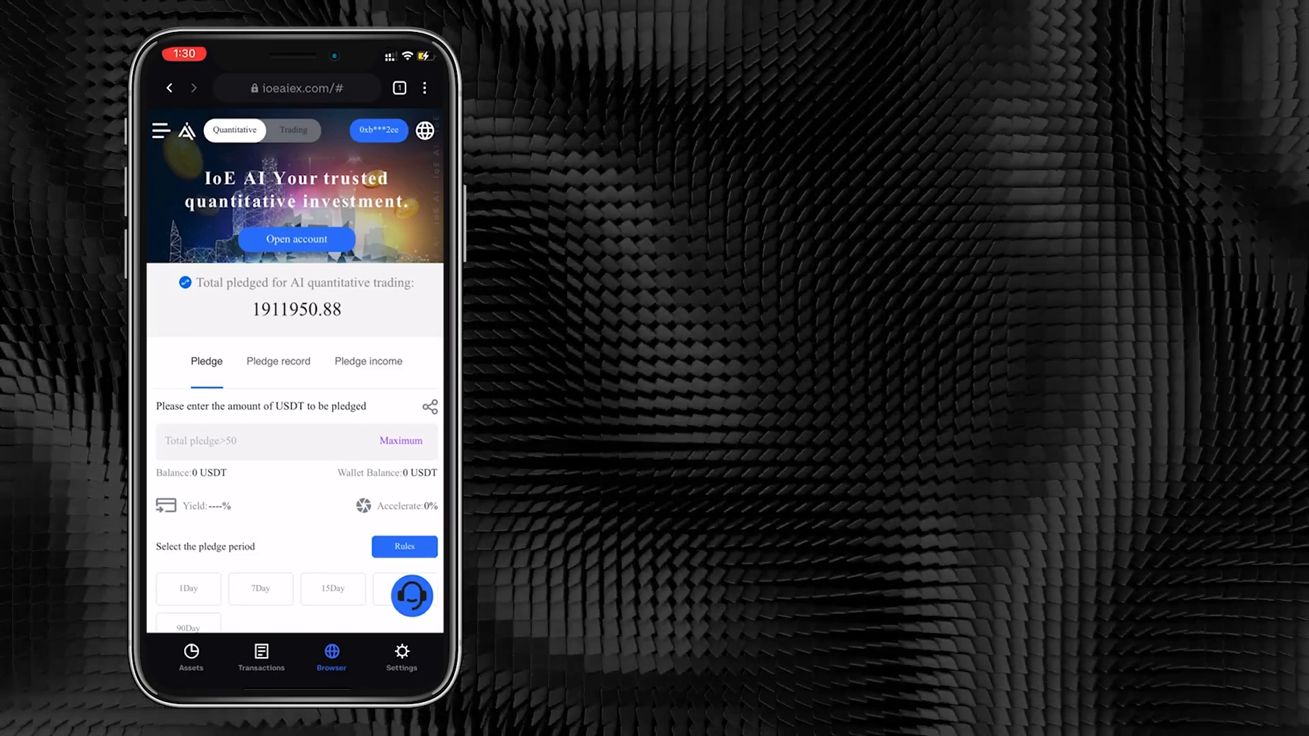
click(399, 440)
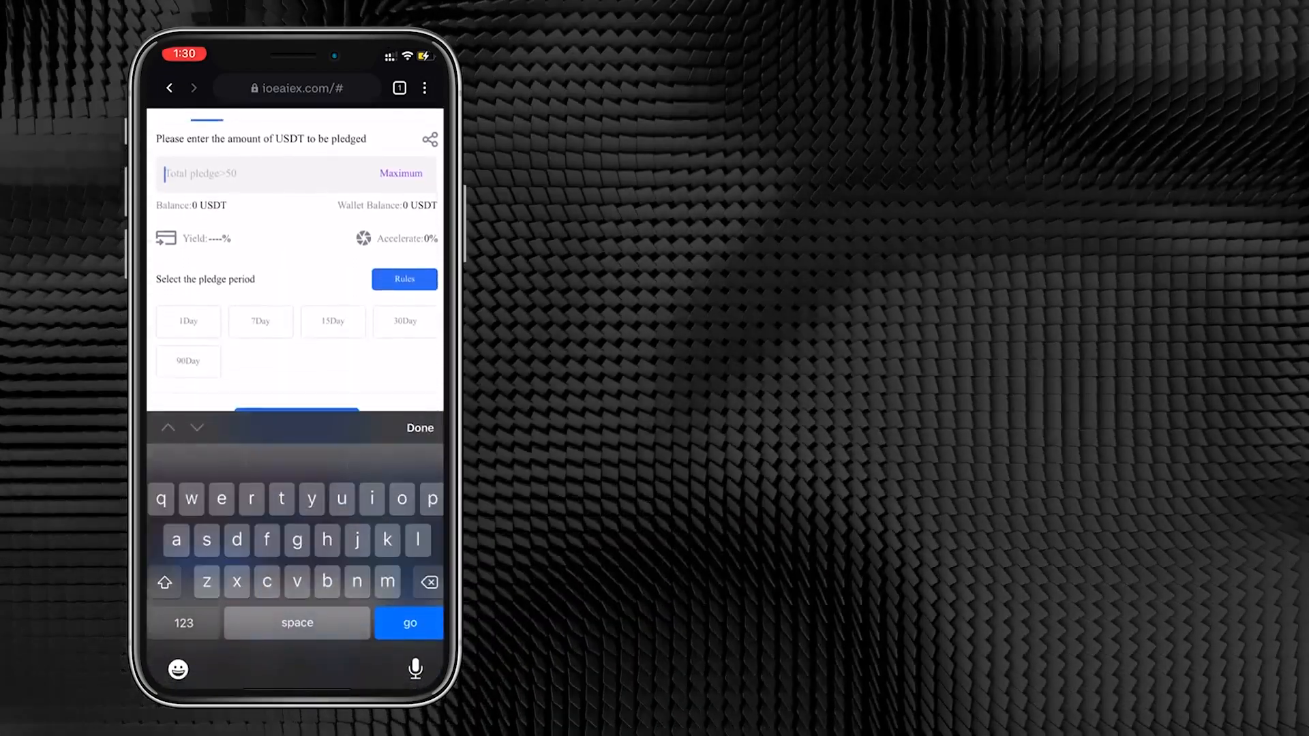
- Replace the amount with 1000 USDT and confirm the pledge
text(0)
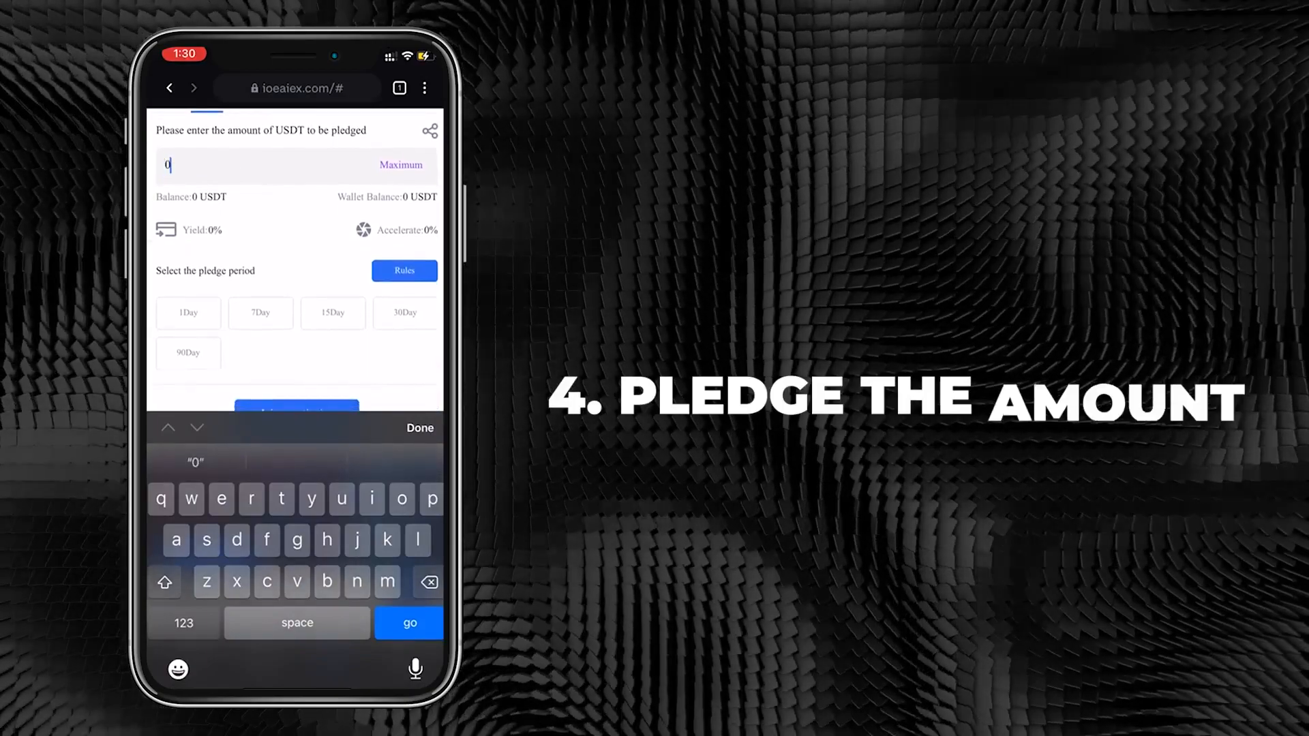
double_click(169, 164)
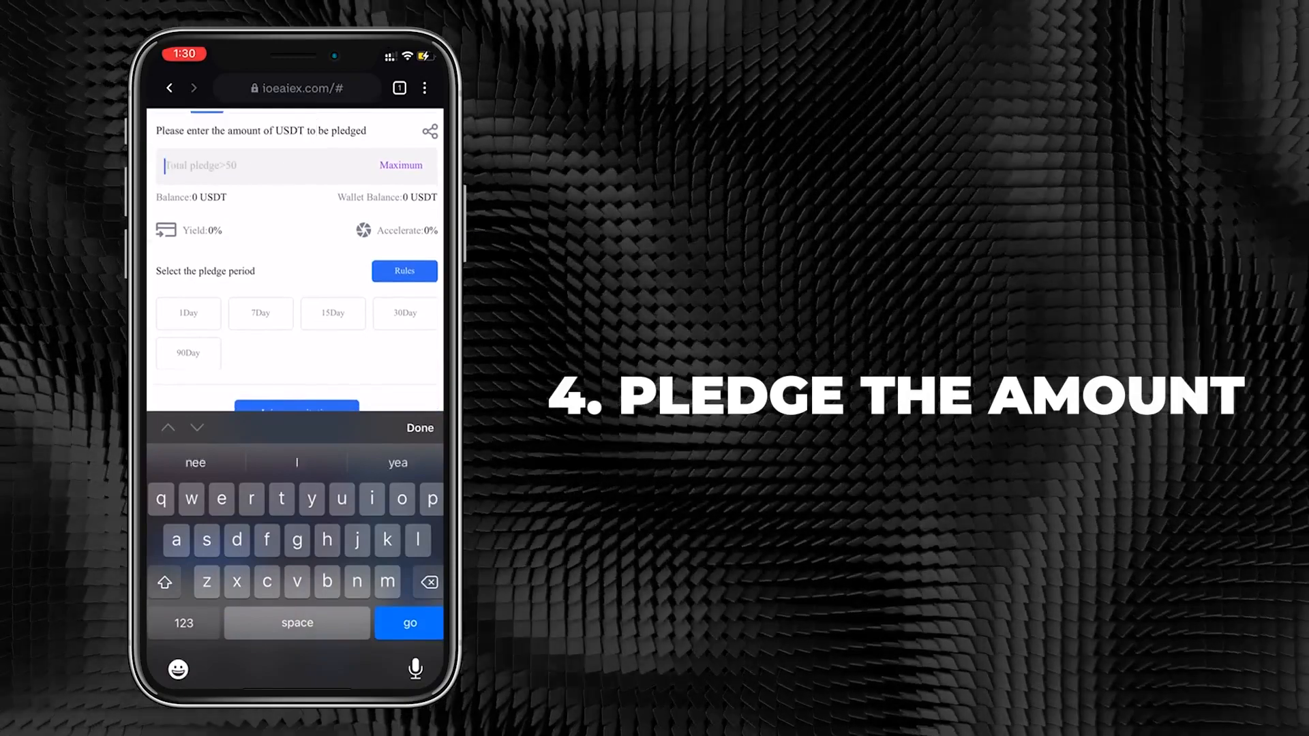
text(1000)
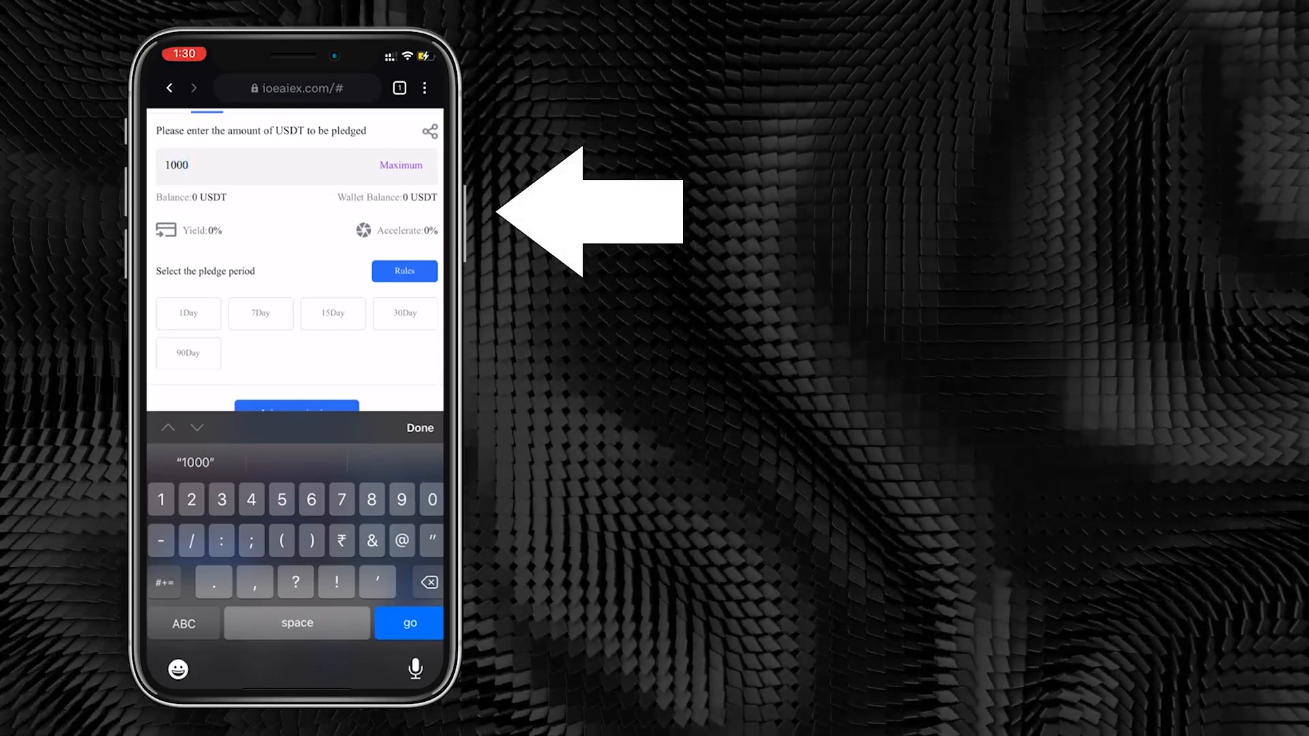
click(332, 314)
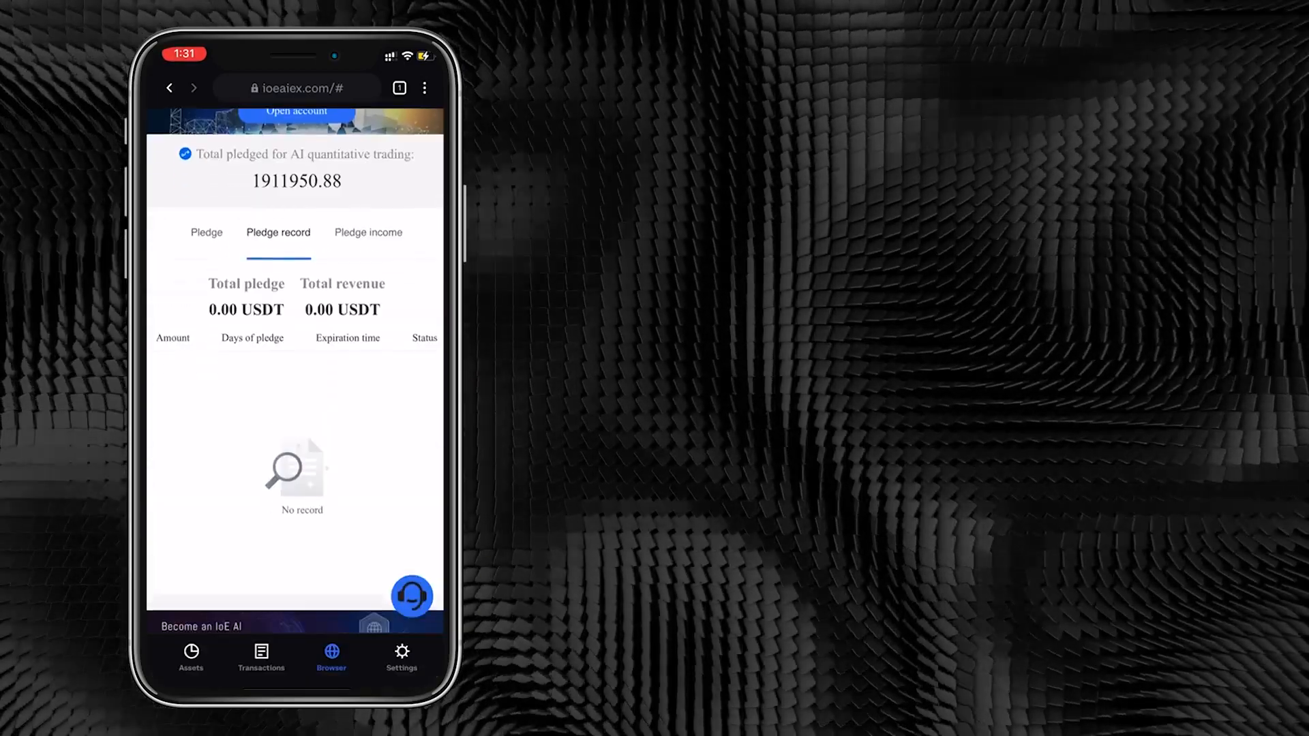
- Show the IoE AI side menu with 0 USDT total assets and site sections
click(368, 232)
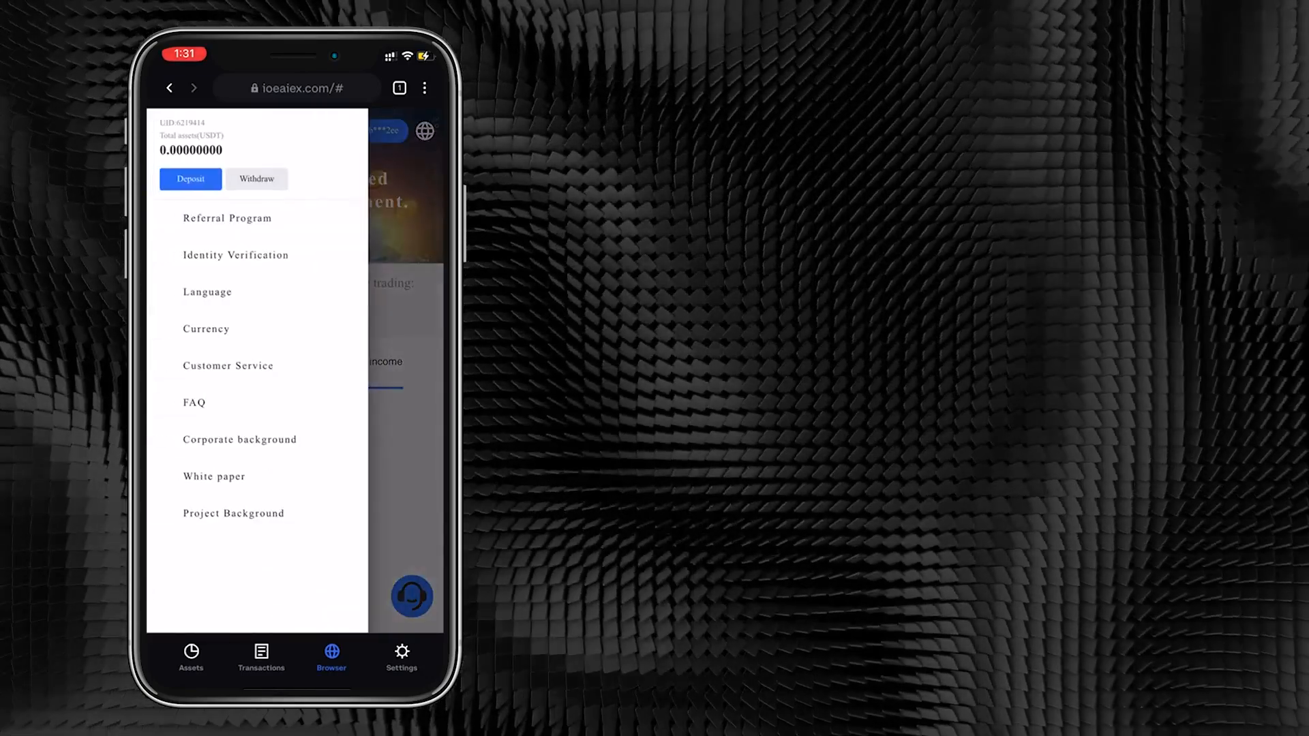
click(235, 255)
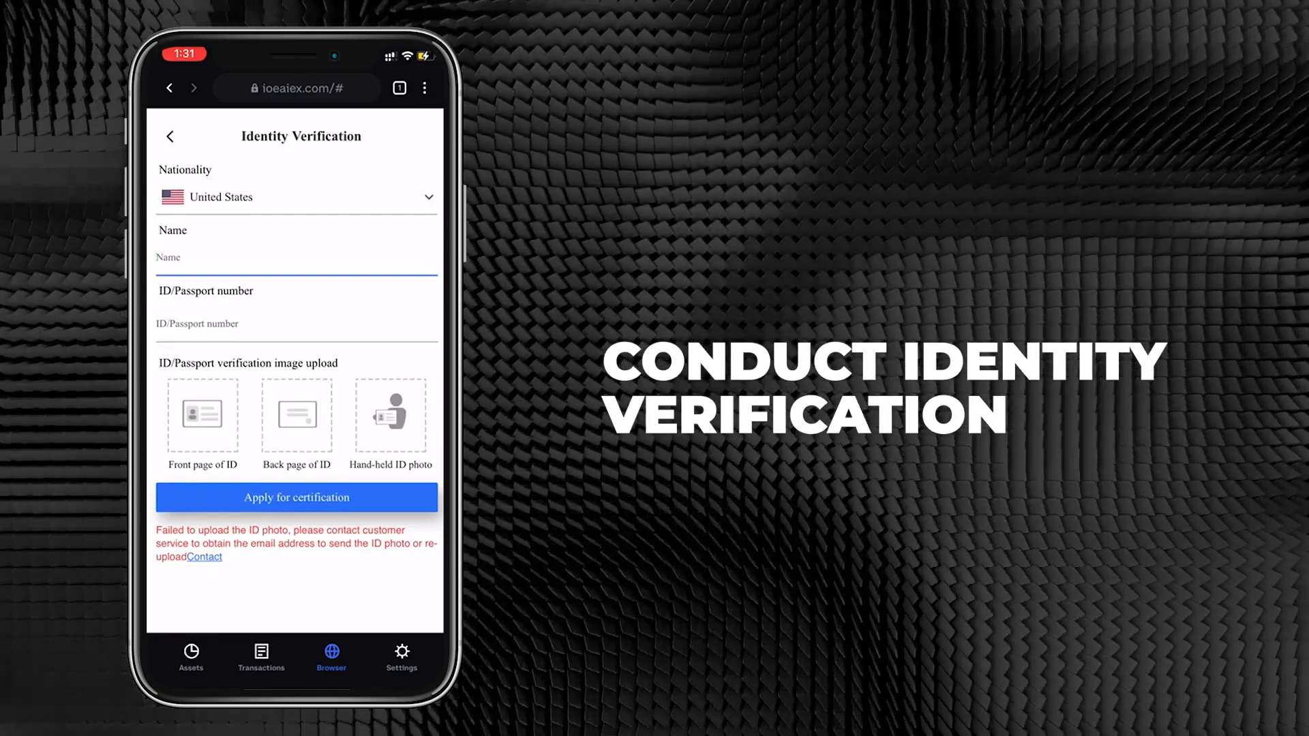
click(296, 258)
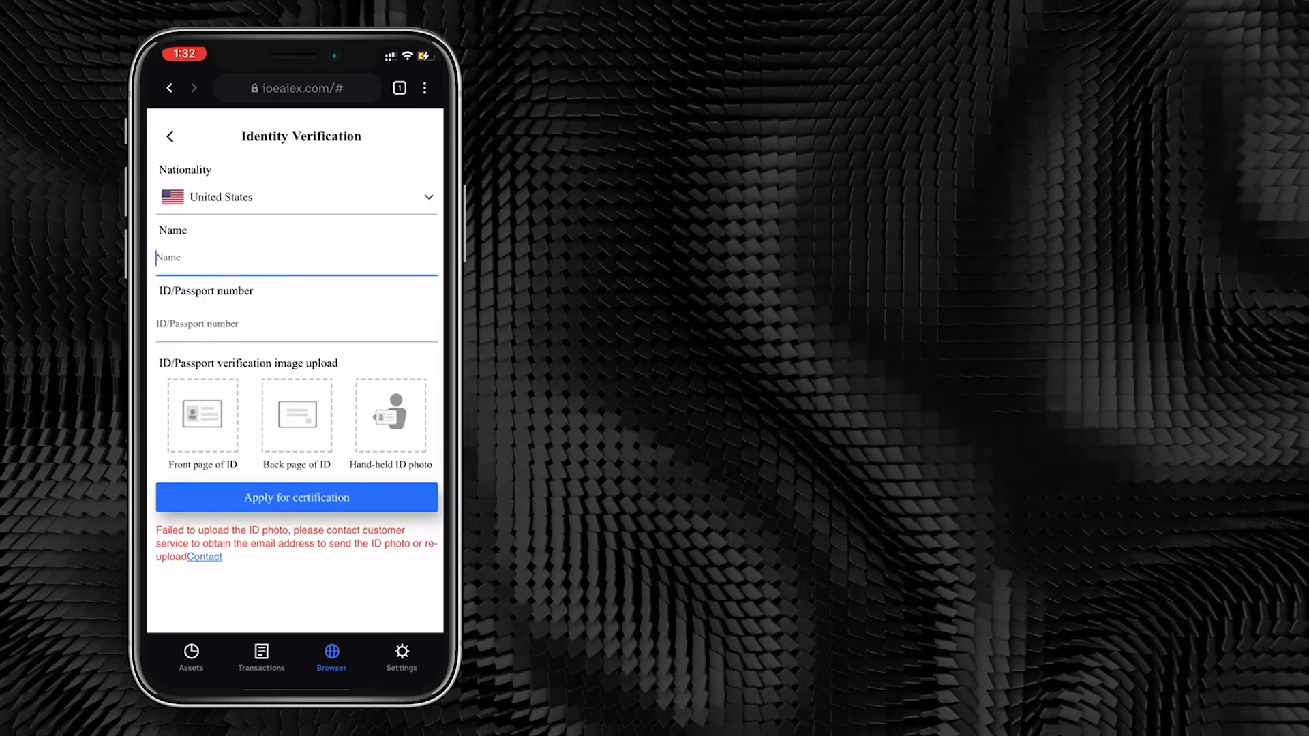
click(296, 325)
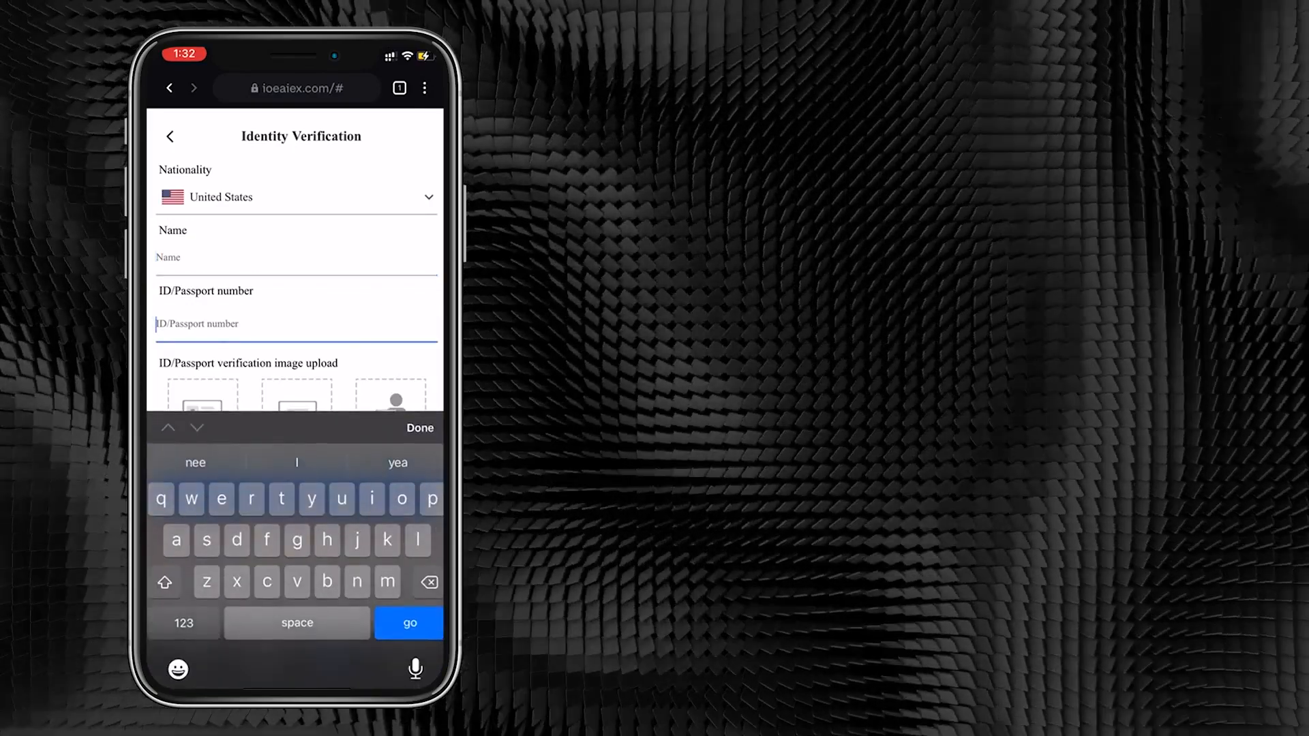
scroll(down, 3)
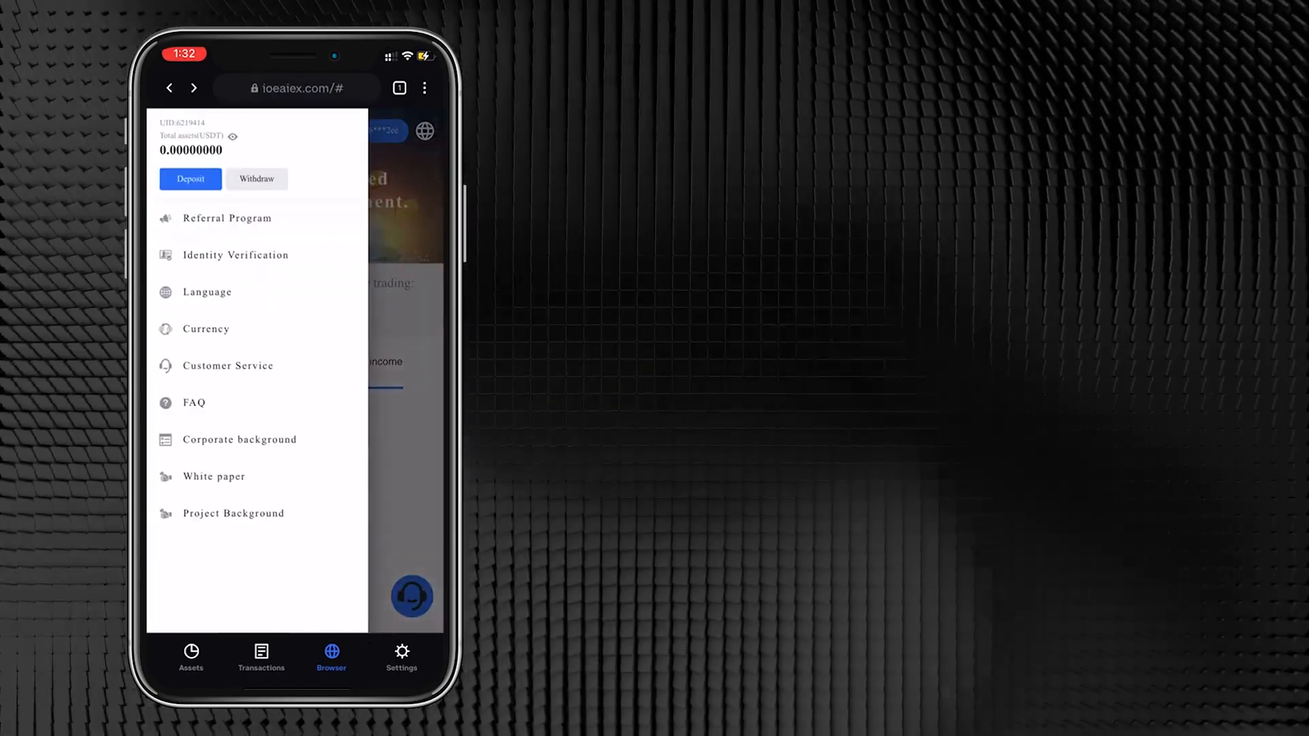
- Show the Referral Program page and copy the account's referral code
click(226, 218)
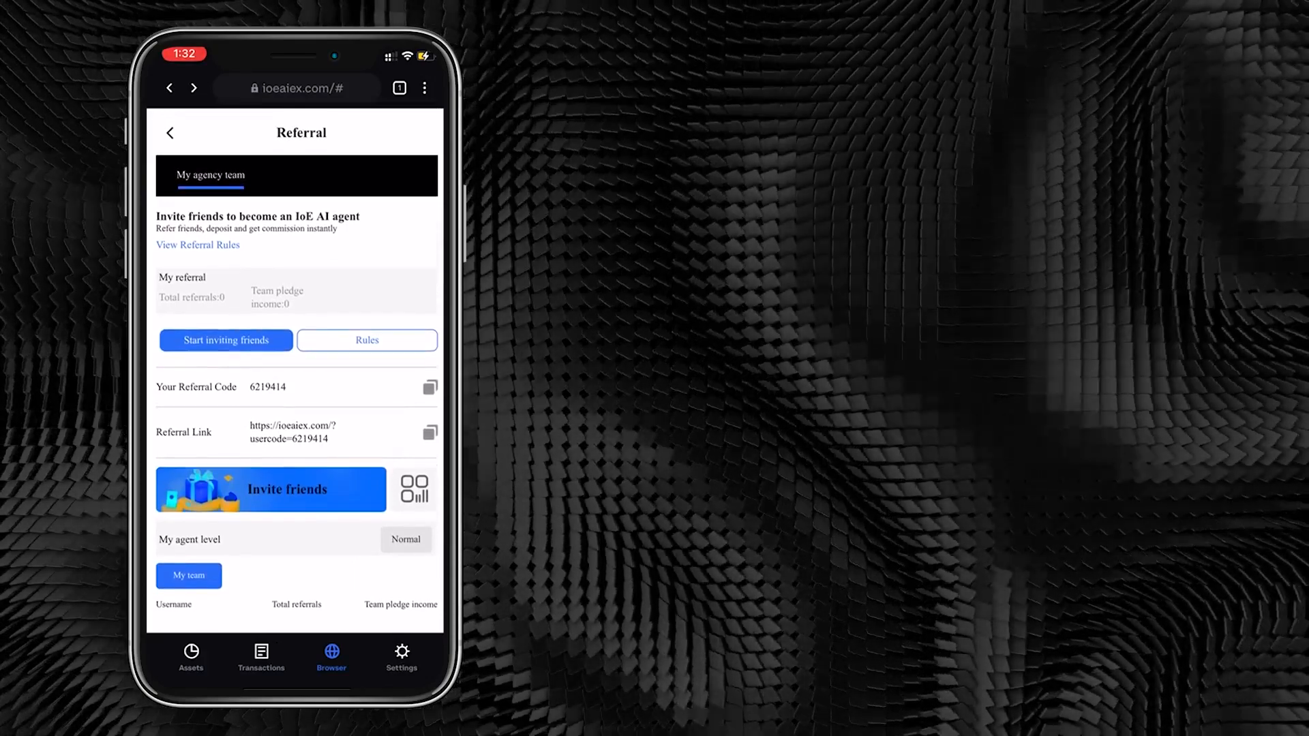
click(431, 387)
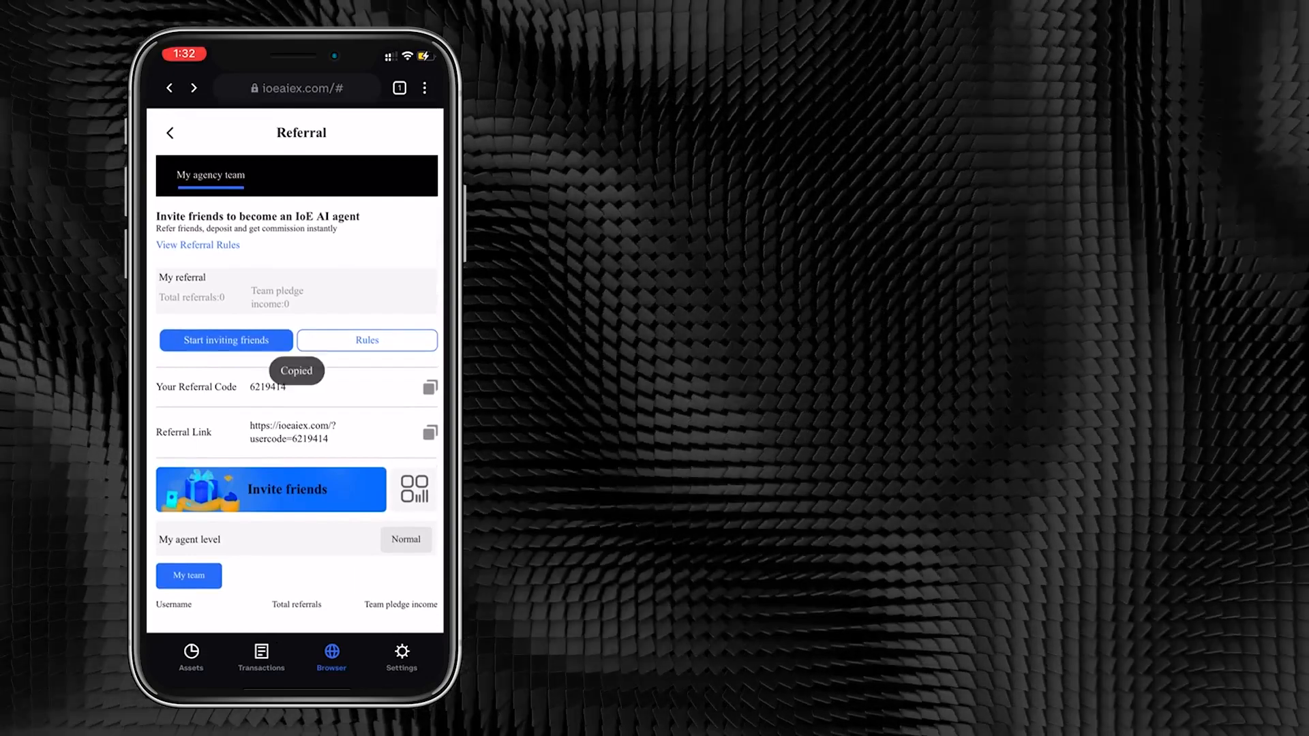